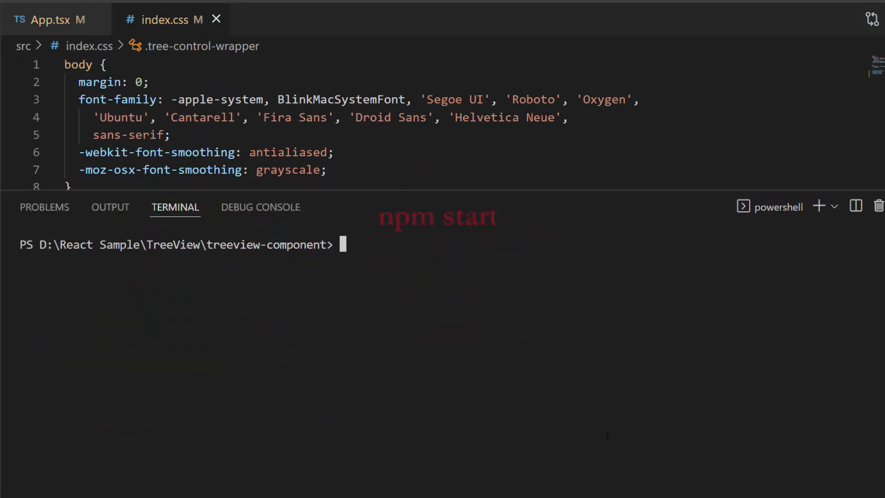
Start the React dev server with npm start in the integrated terminal.
type("npm start")
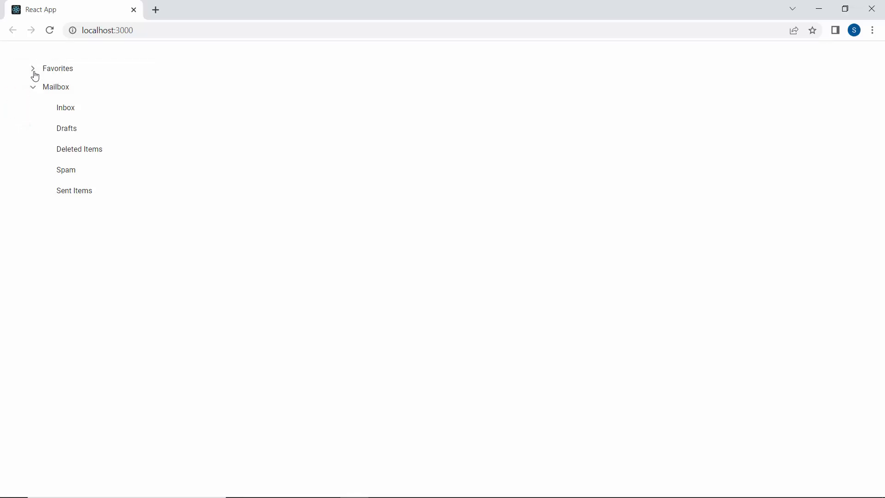
Expand Favorites and Pictures to reveal the reports and Employee nodes, then return to the editor.
left_click(34, 68)
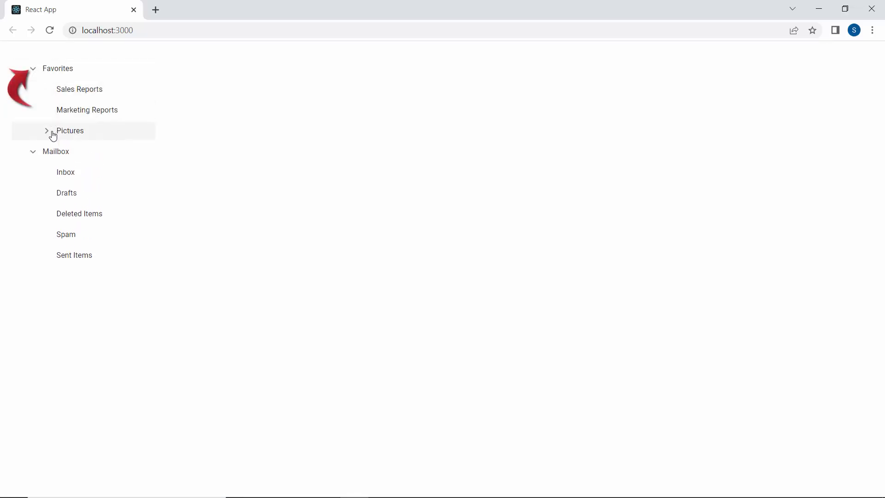
left_click(48, 131)
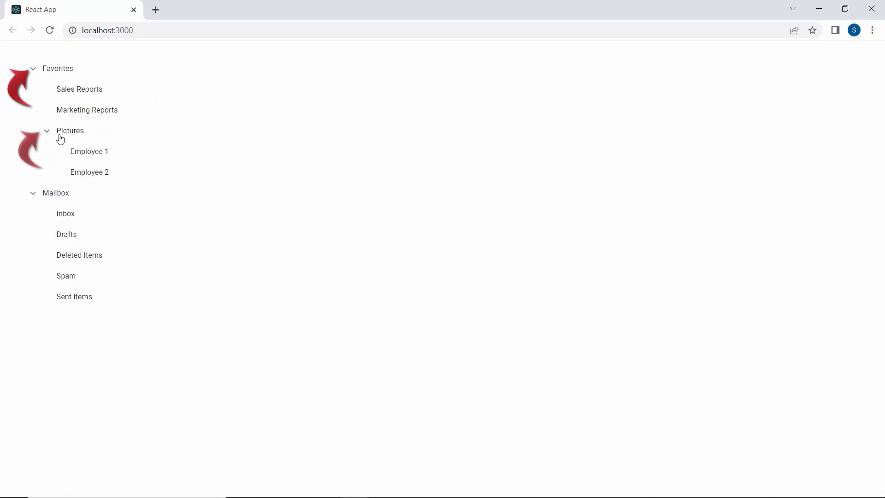
mouse_move(256, 148)
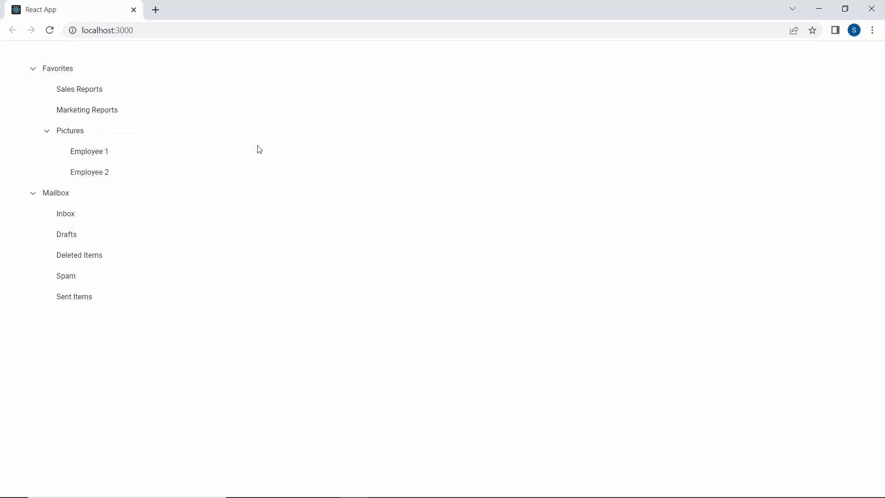
key("alt+tab")
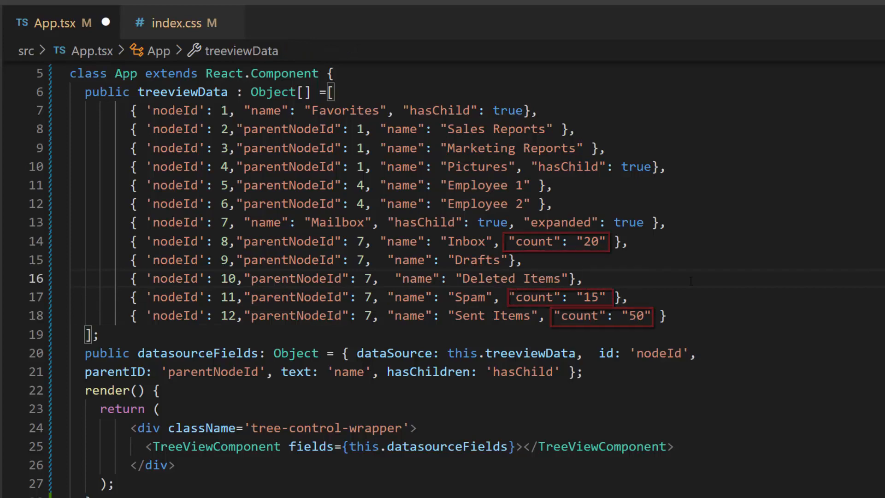
Add a treeviewNodeTemplate method rendering data.name with a conditional data.count badge.
scroll("down", 3)
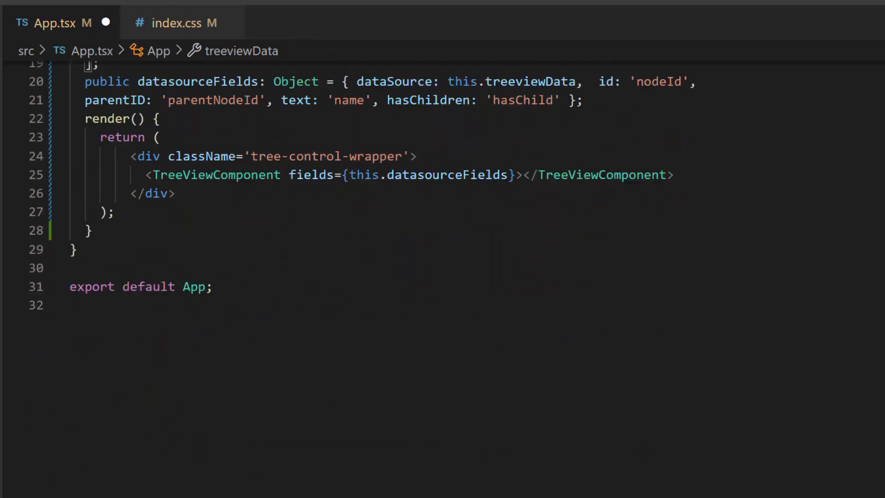
key("Enter")
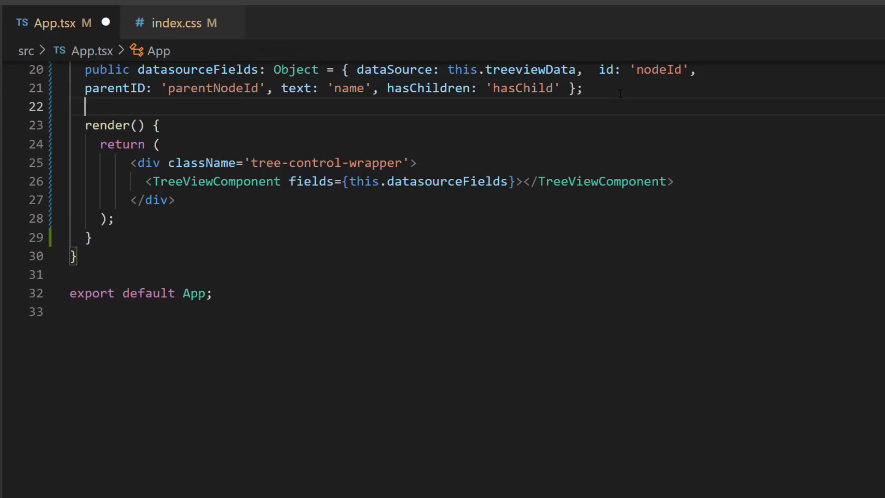
type("public treeviewNodeTemplate(data: any): JSX.Element {")
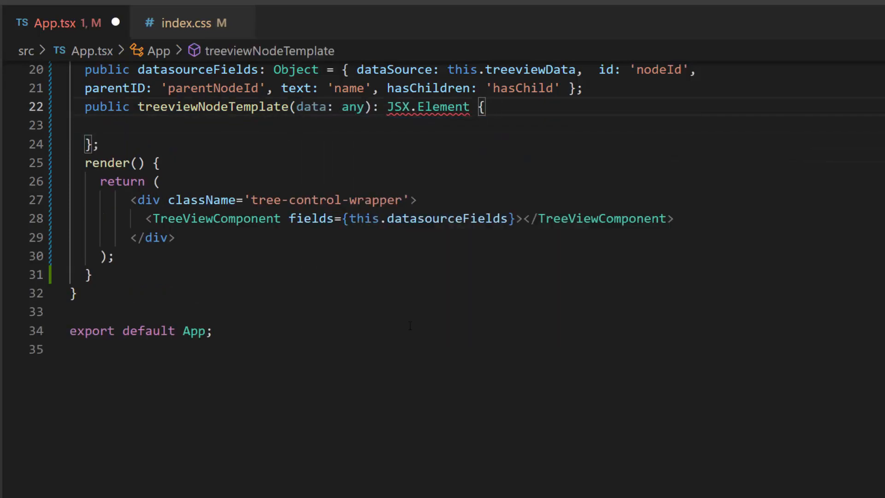
type("return(")
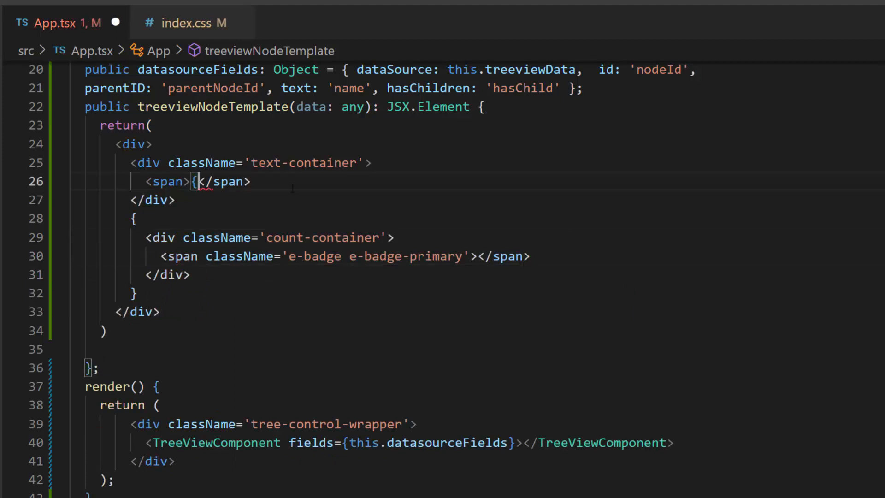
type("data.name}")
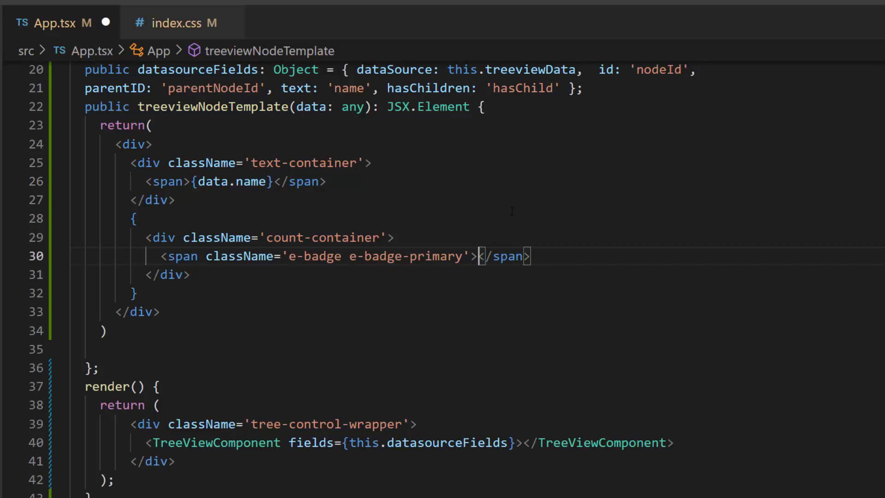
type("{data.count}")
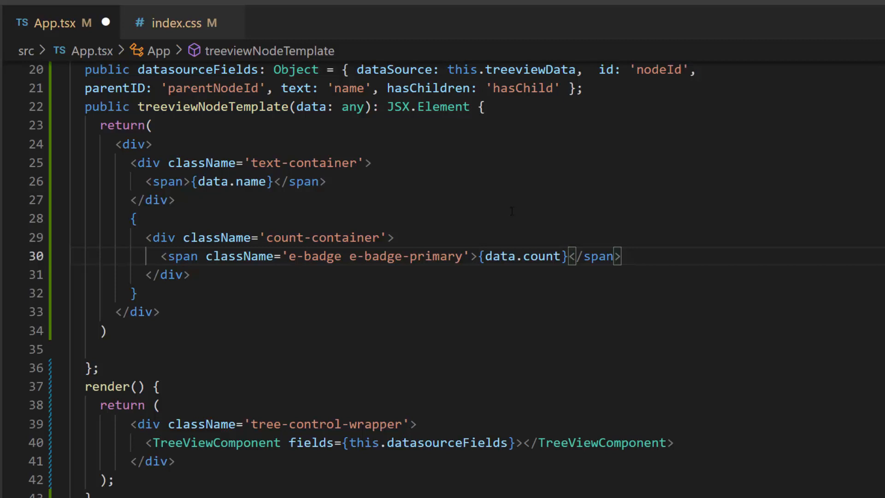
type("data.count &&")
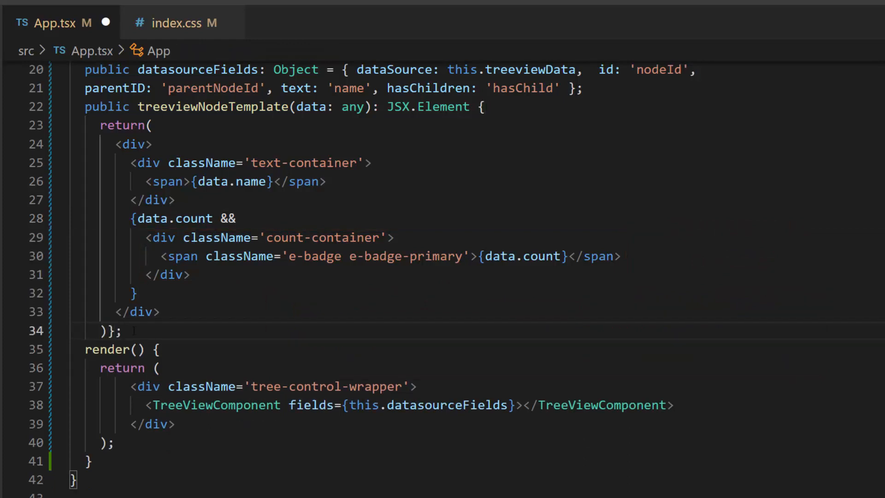
Add a customClass field set to "custom-treeview" for the TreeViewComponent.
type("public cust")
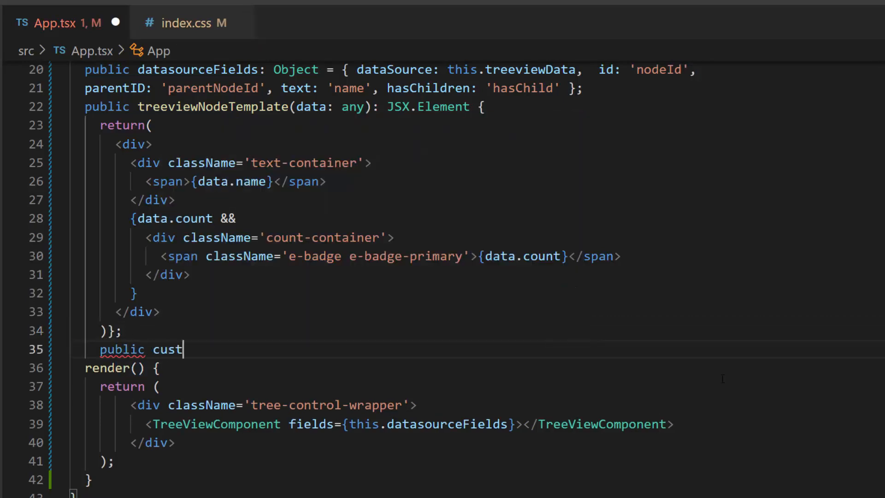
type("omClass: string = \"custom-treeview\";")
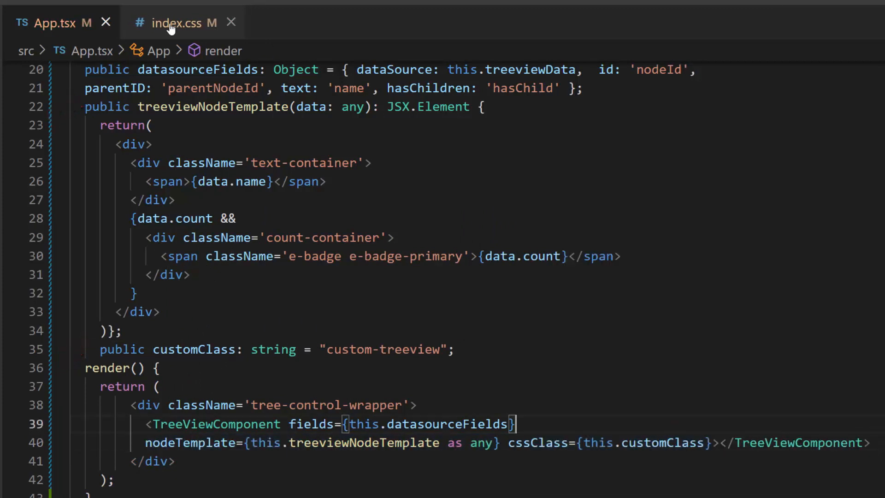
left_click(179, 22)
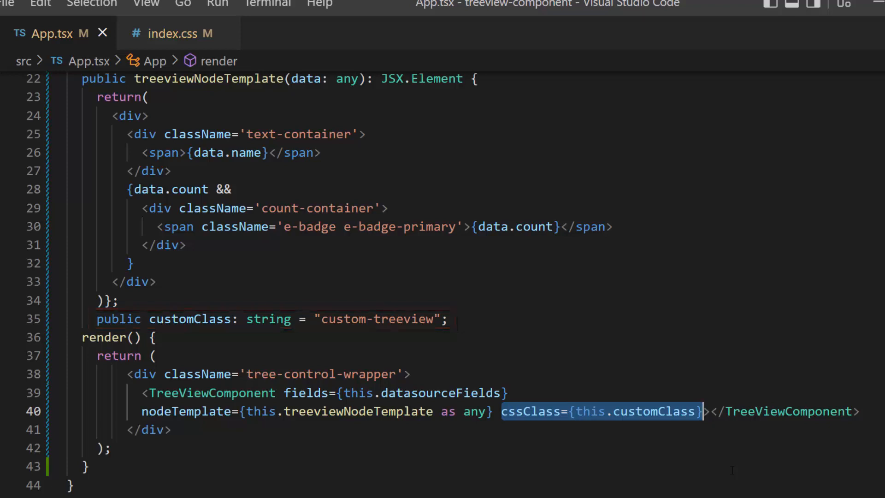
In index.css make .e-level-1 text bold and .e-level-3 text italic via list-text rules.
left_click(172, 33)
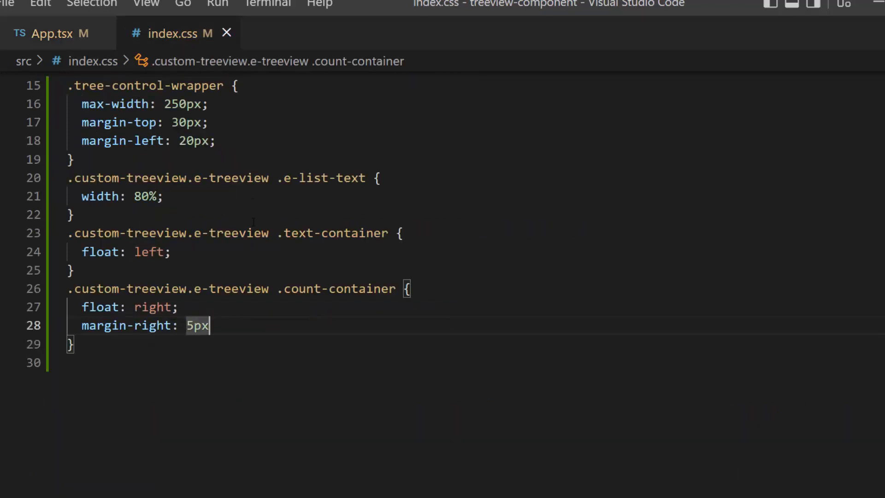
scroll("down", 3)
type(".custom-treeview .e-level-1 > .e-text-content .e-list-text {")
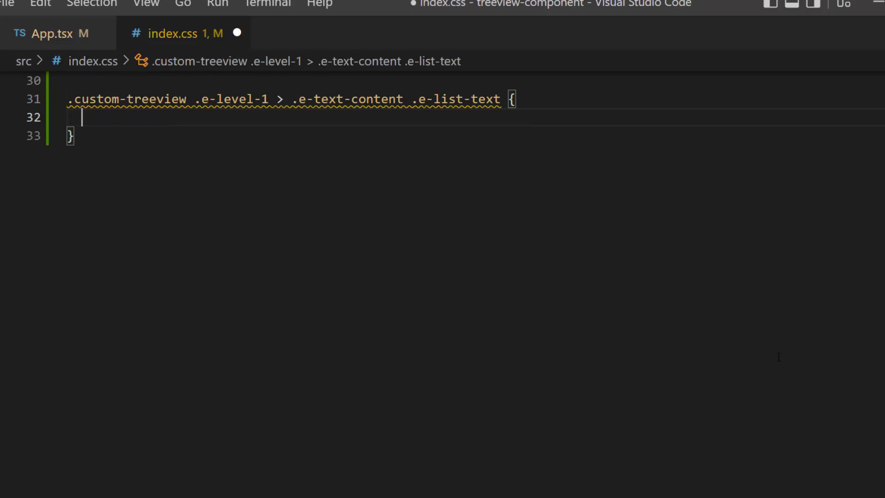
type("font-weight: bold;")
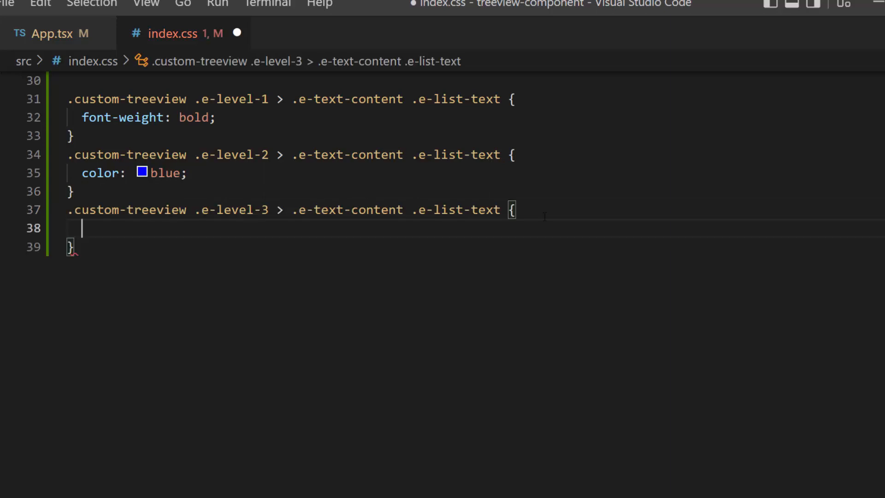
type("font-style: italic;")
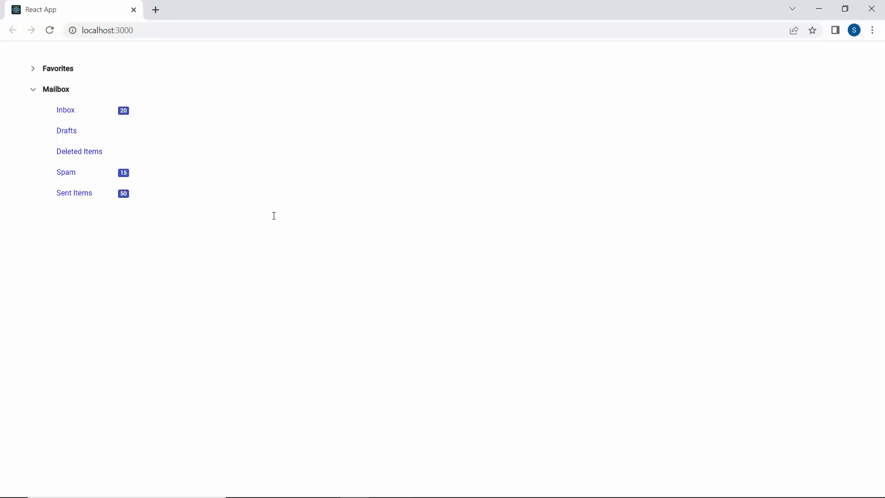
Expand Favorites and Pictures in the browser to check bold parents, blue children and badges.
left_click(33, 68)
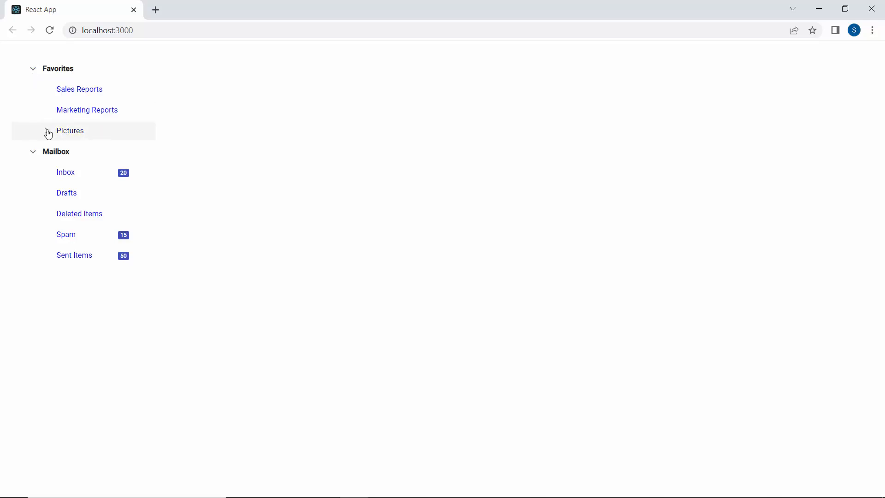
left_click(70, 131)
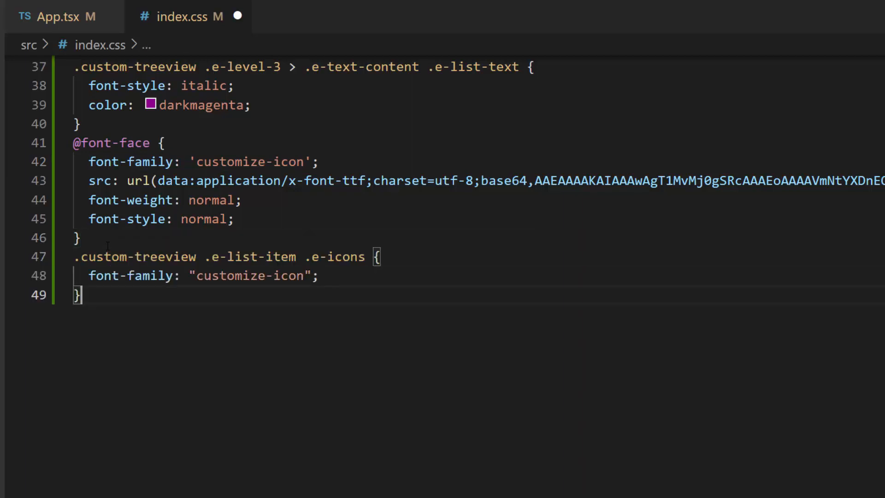
Keep the customize-icon font rule on the tree's expand icons in index.css.
left_click(214, 256)
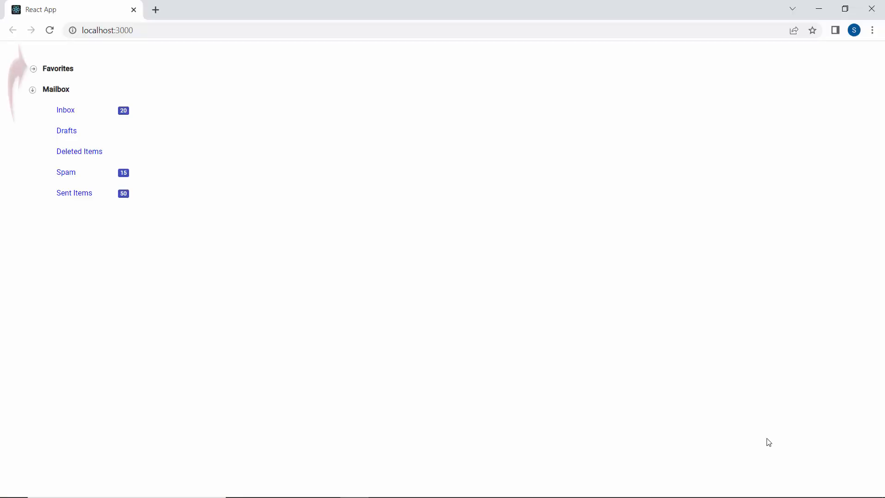
mouse_move(57, 68)
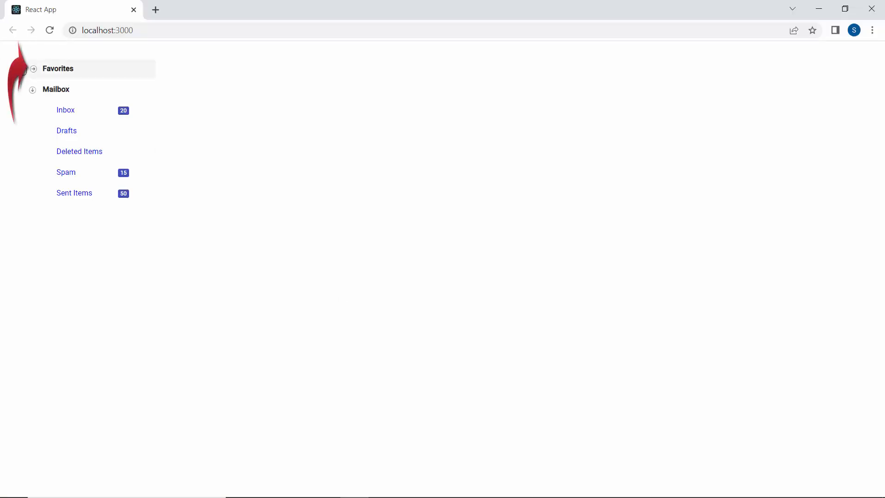
Expand Favorites and Pictures in the browser to verify the round expand icons.
left_click(33, 69)
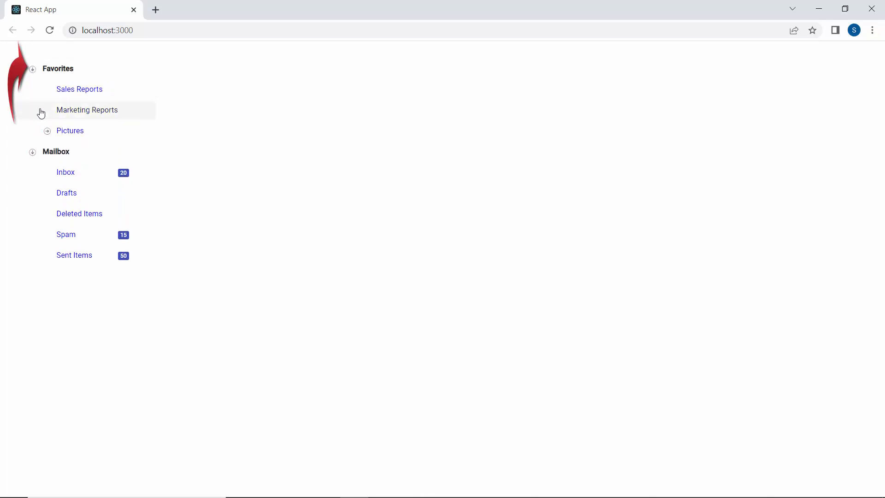
left_click(46, 131)
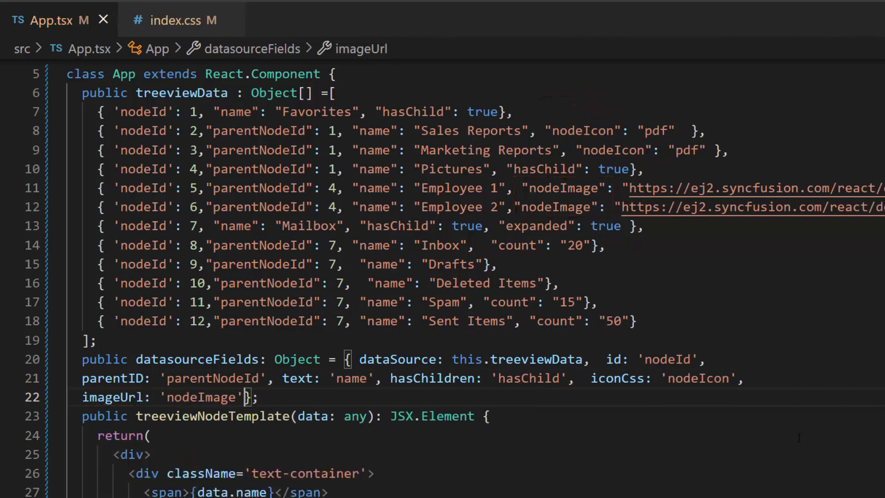
Switch to the browser tab after mapping imageUrl to 'nodeImage' in App.tsx.
left_click(181, 20)
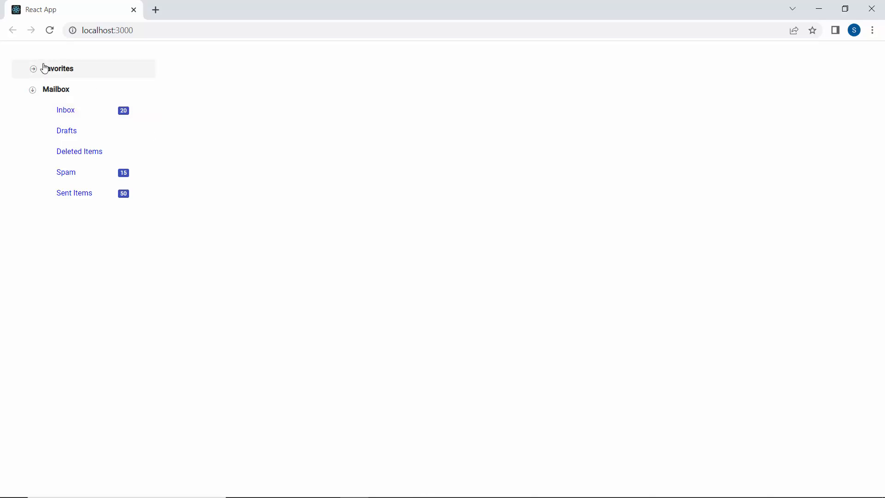
Expand Favorites and Pictures to show pdf report icons and Employee photo avatars.
left_click(34, 68)
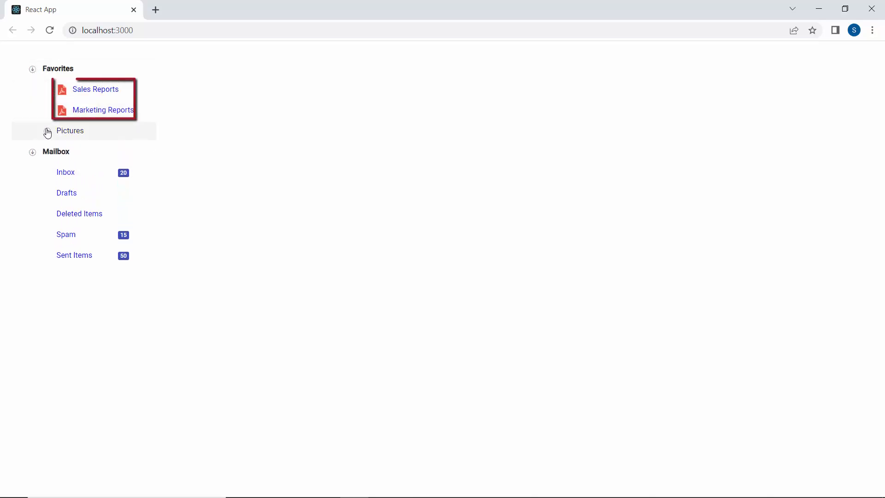
left_click(70, 131)
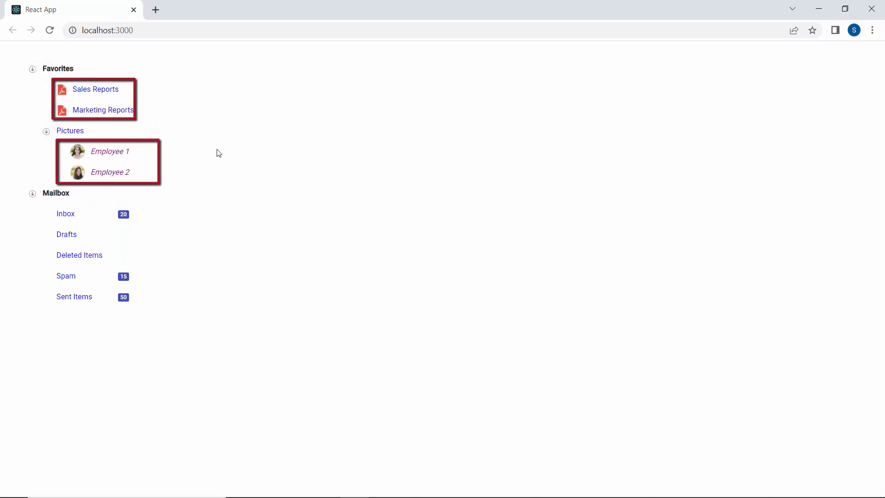